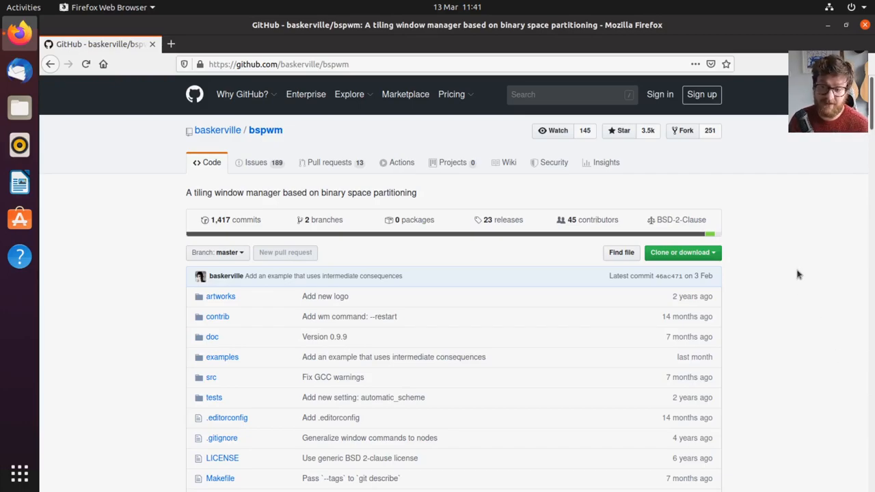
pyautogui.moveTo(790, 266)
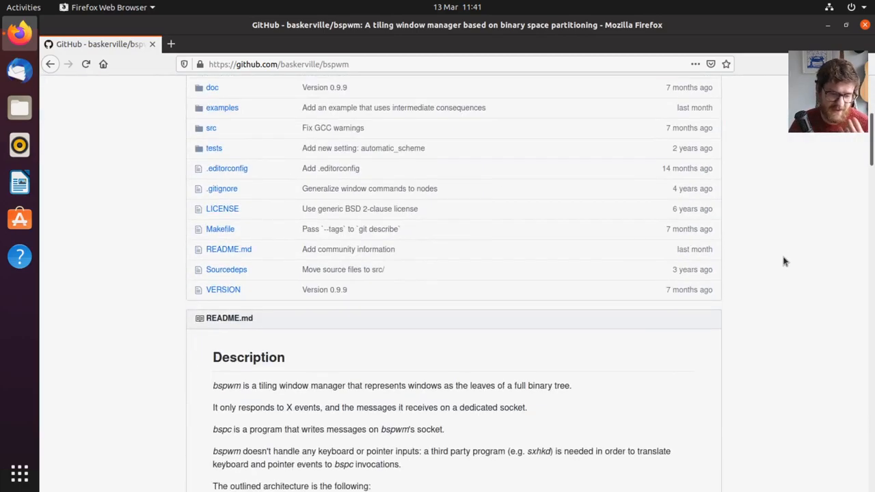
# Scroll the bspwm GitHub page down to the README Description and Configuration sections
pyautogui.scroll(-3)
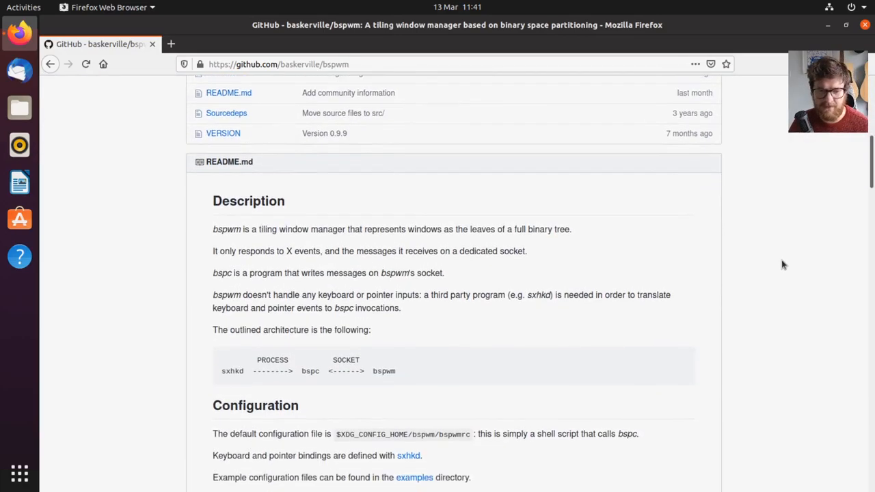
pyautogui.scroll(-3)
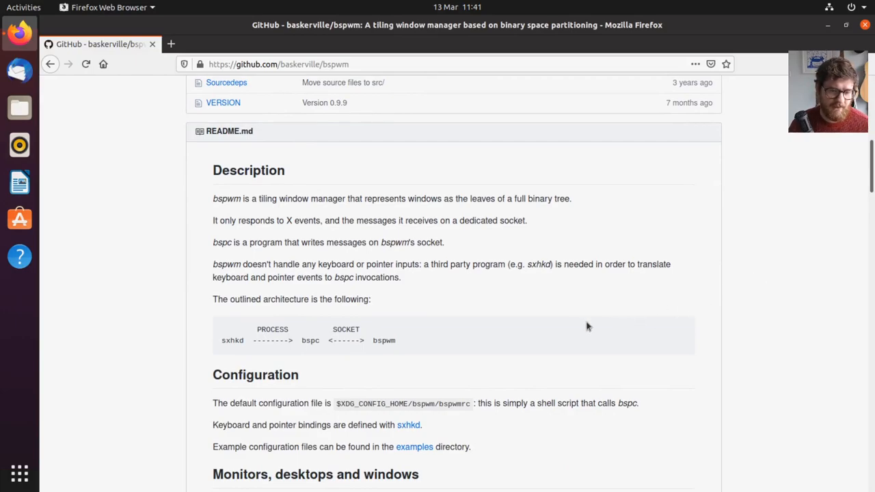
pyautogui.moveTo(577, 325)
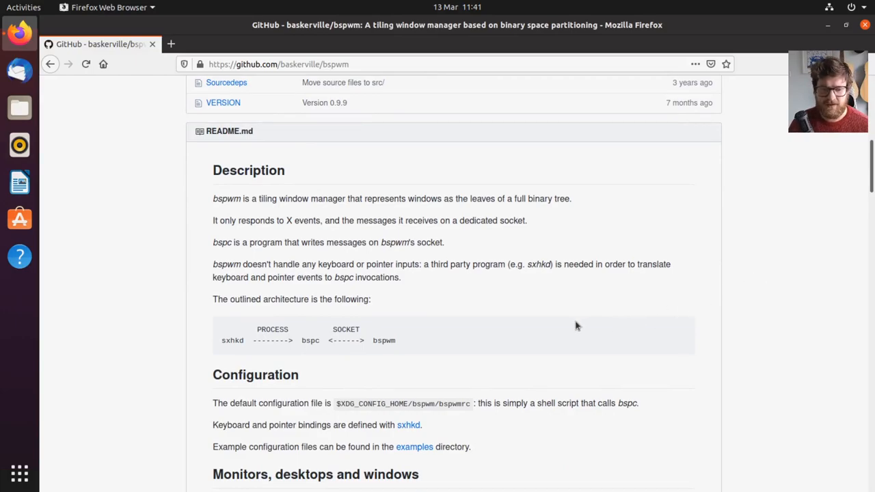
pyautogui.moveTo(573, 320)
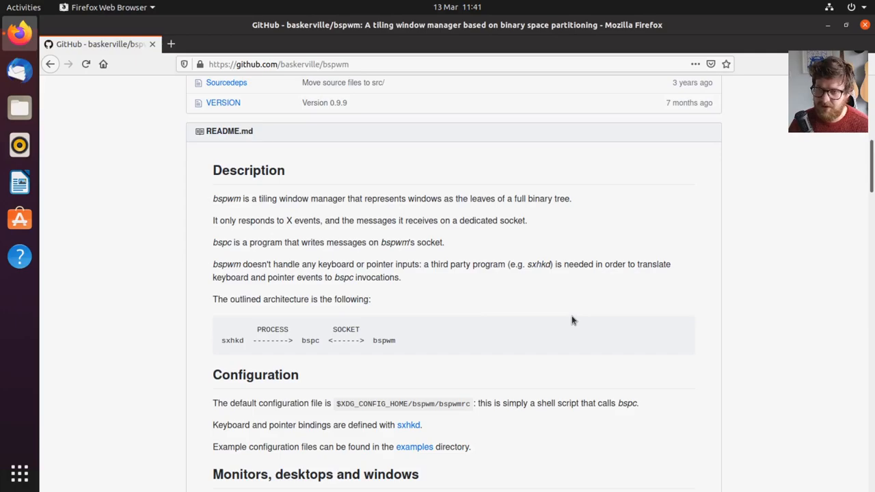
pyautogui.moveTo(569, 320)
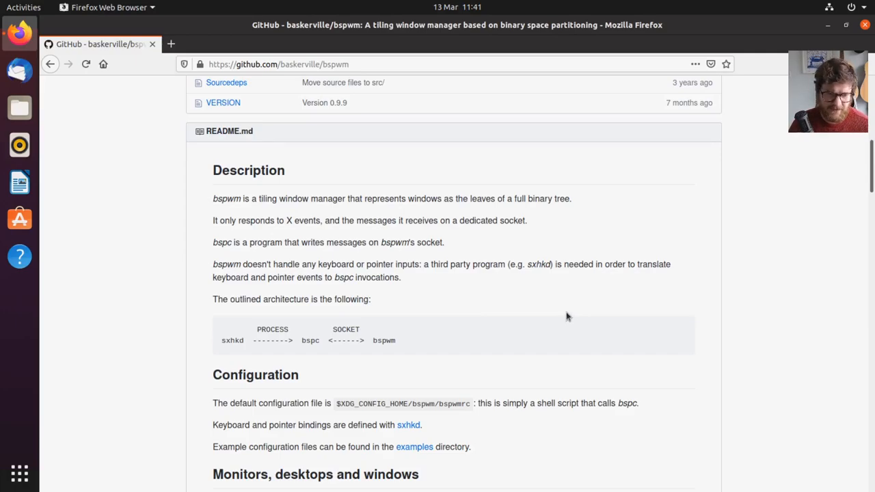
pyautogui.moveTo(549, 312)
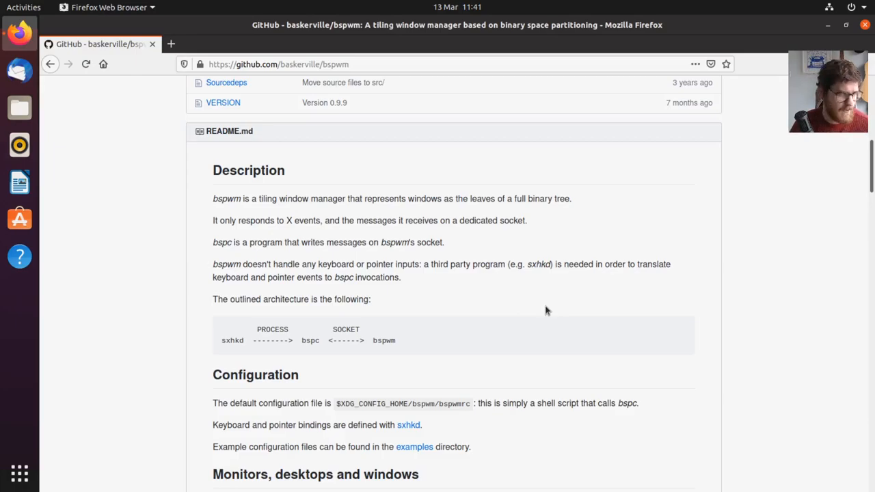
pyautogui.moveTo(553, 288)
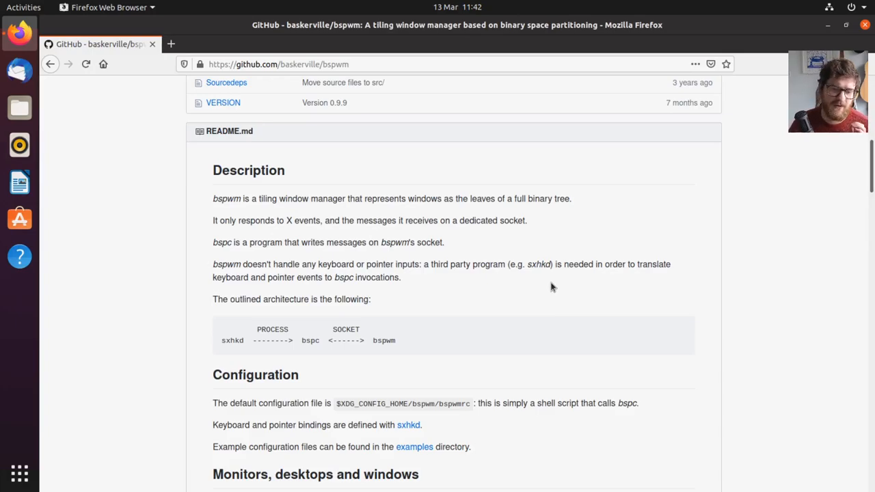
pyautogui.moveTo(534, 292)
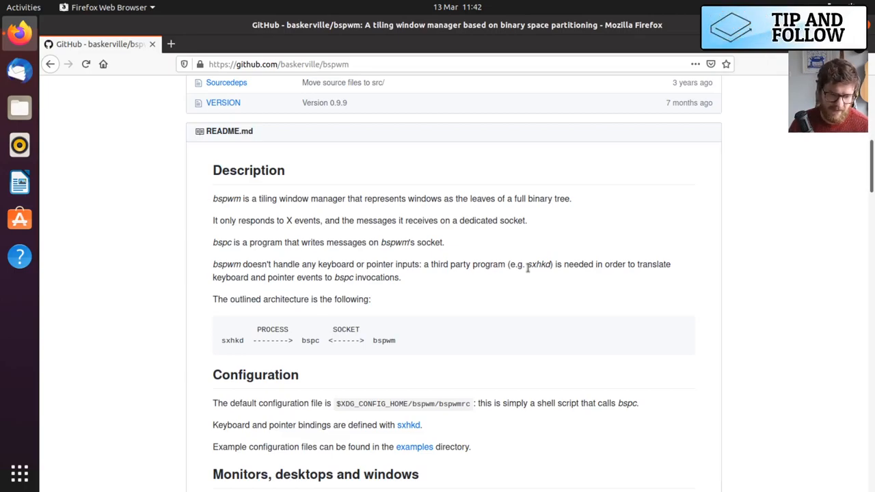
pyautogui.moveTo(566, 301)
pyautogui.write('term')
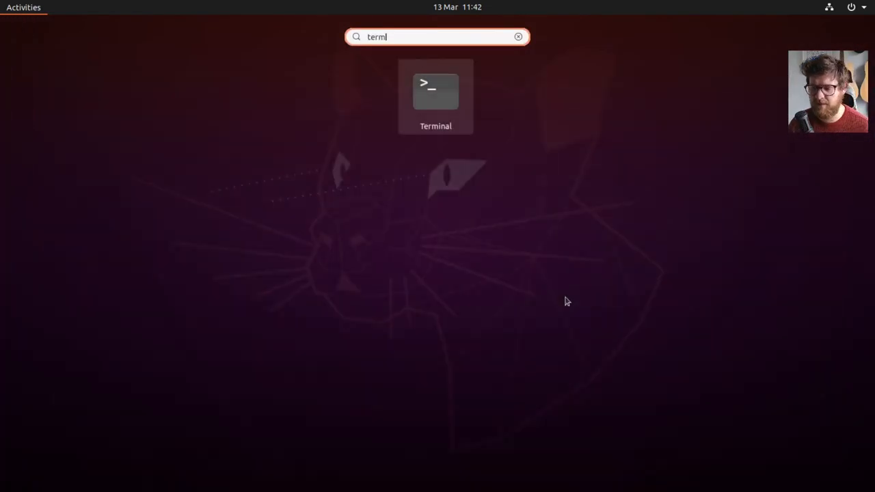
# Launch Terminal from the Activities search results for 'term'
pyautogui.click(435, 96)
pyautogui.write('sudo apt')
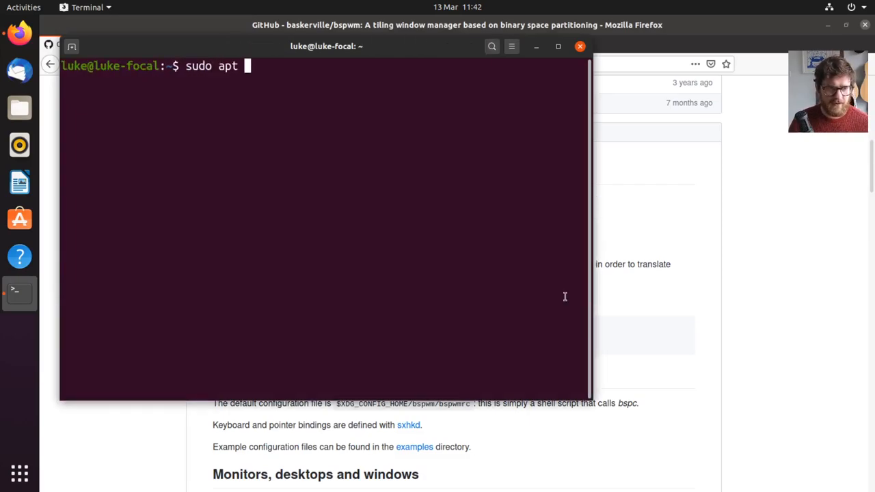
# Run sudo apt install bspwm, then decline with n and abort it with Ctrl+C
pyautogui.write('install')
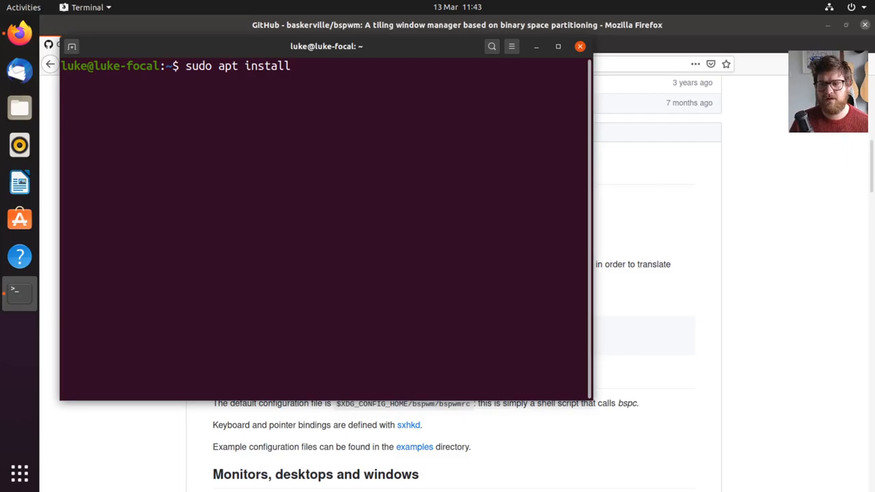
pyautogui.write('bspwm')
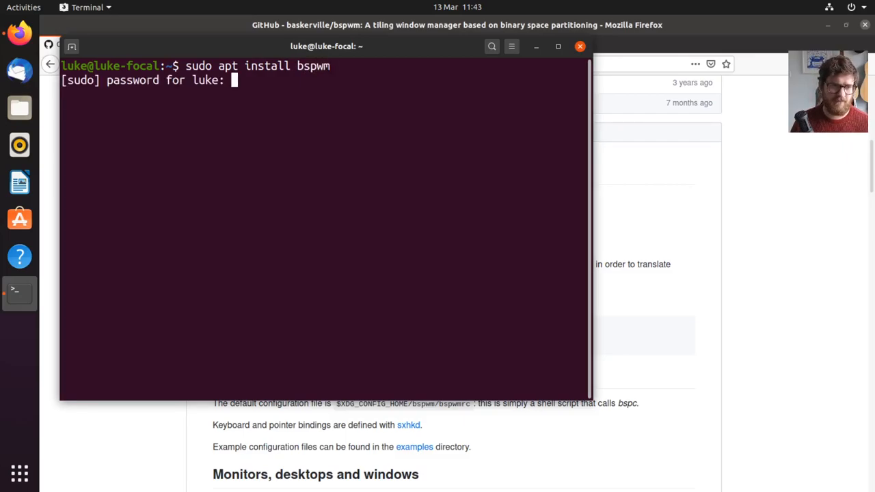
pyautogui.press('Return')
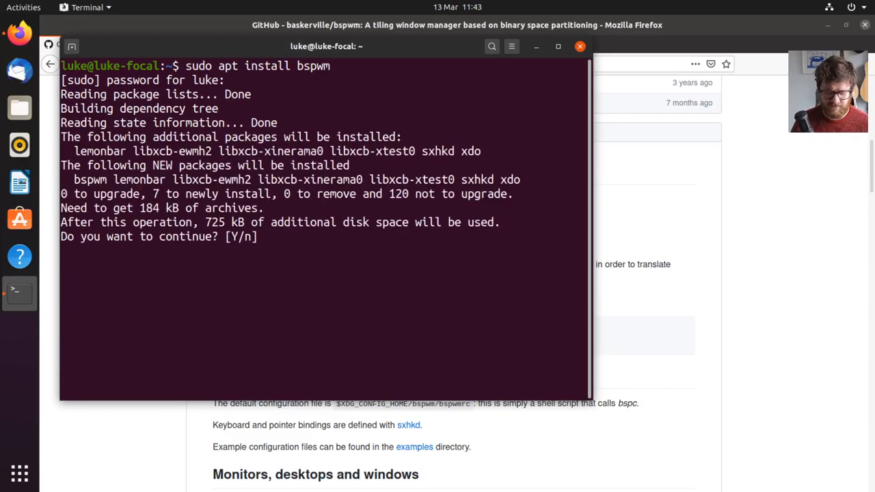
pyautogui.write('n')
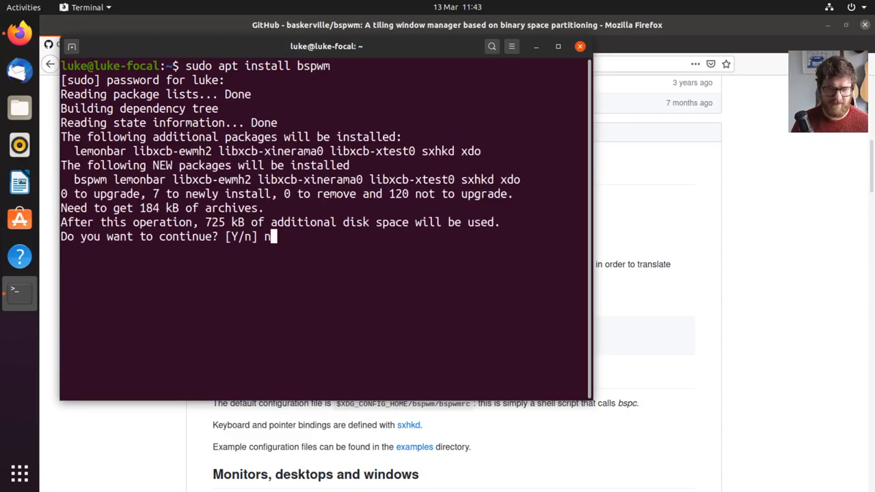
pyautogui.press('ctrl+c')
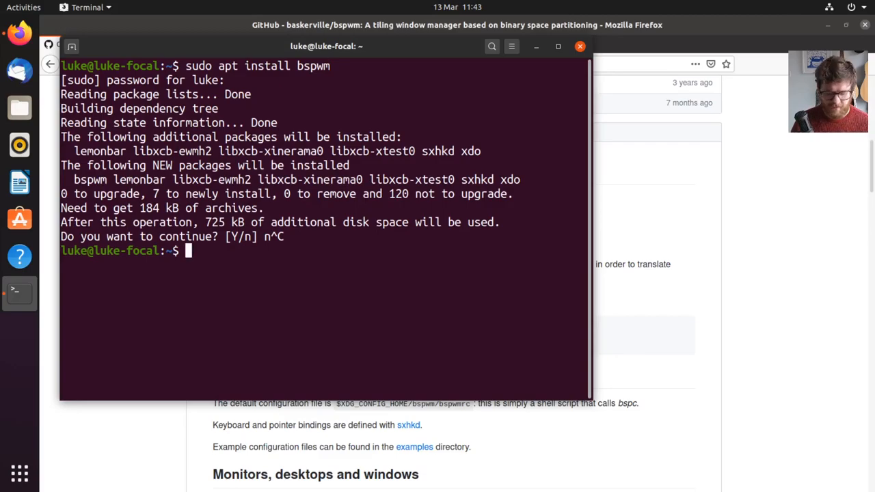
# Refresh the package lists with sudo apt update
pyautogui.write('sudo apt update')
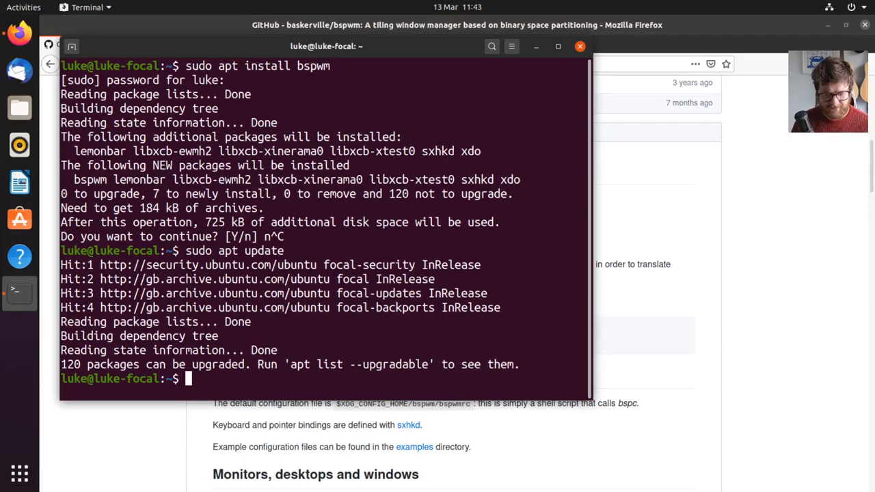
# Search the repositories for bspwm with sudo apt search bspwm
pyautogui.write('sudo apt')
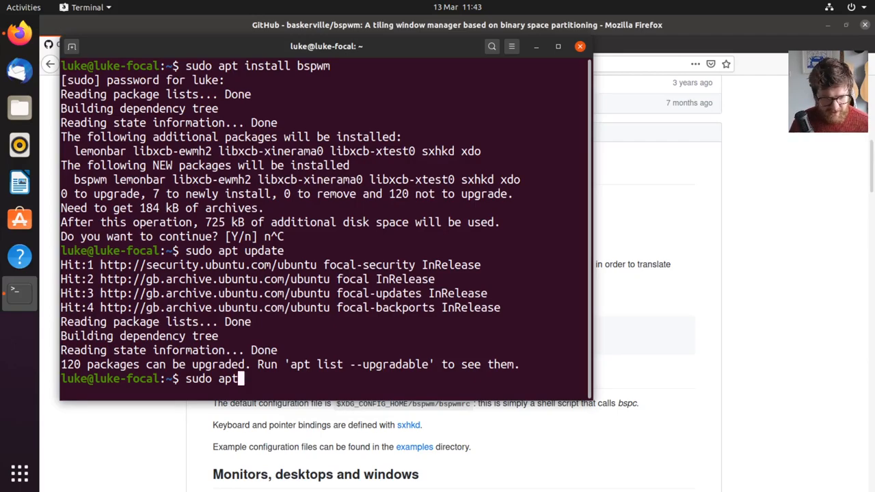
pyautogui.write('search bspwm')
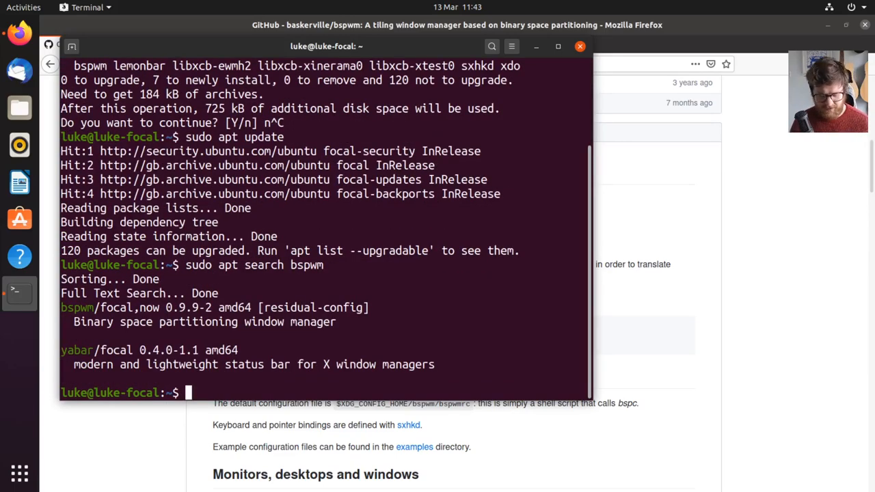
# Run sudo apt install bspwm kakoune, note sxhkd among the new packages, and confirm with y
pyautogui.write('sudo apt install bsp')
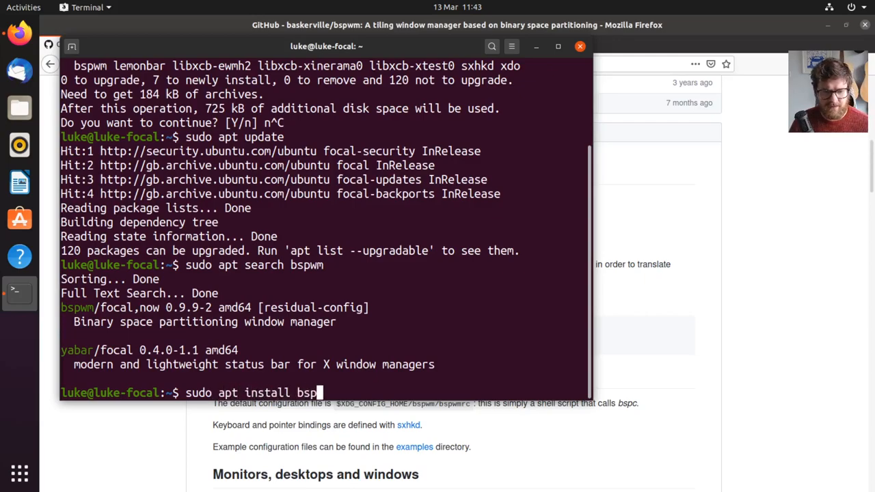
pyautogui.write('kak')
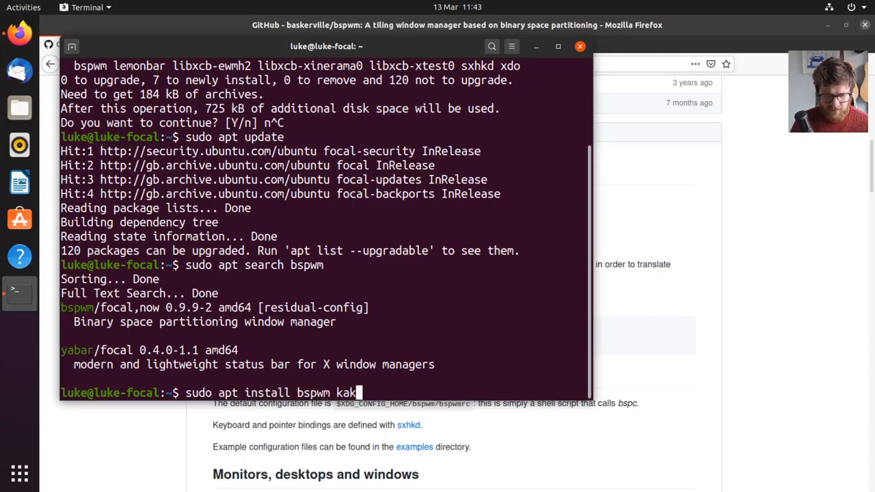
pyautogui.press('Return')
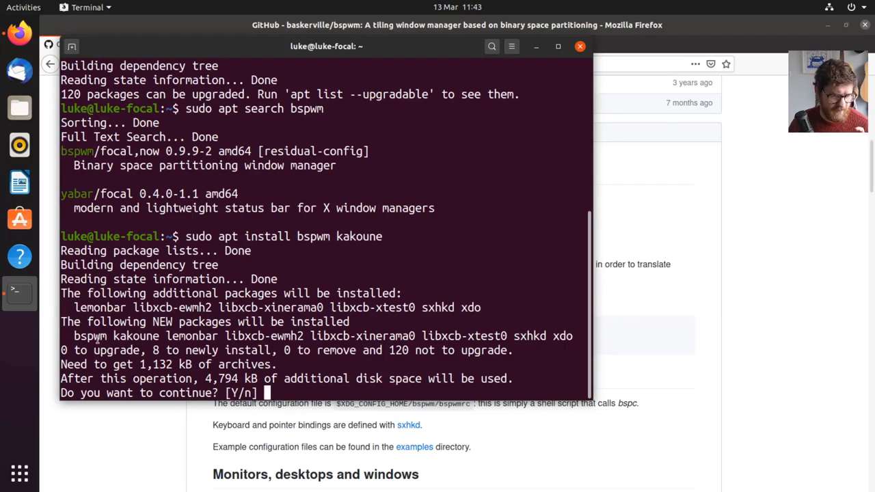
pyautogui.doubleClick(192, 337)
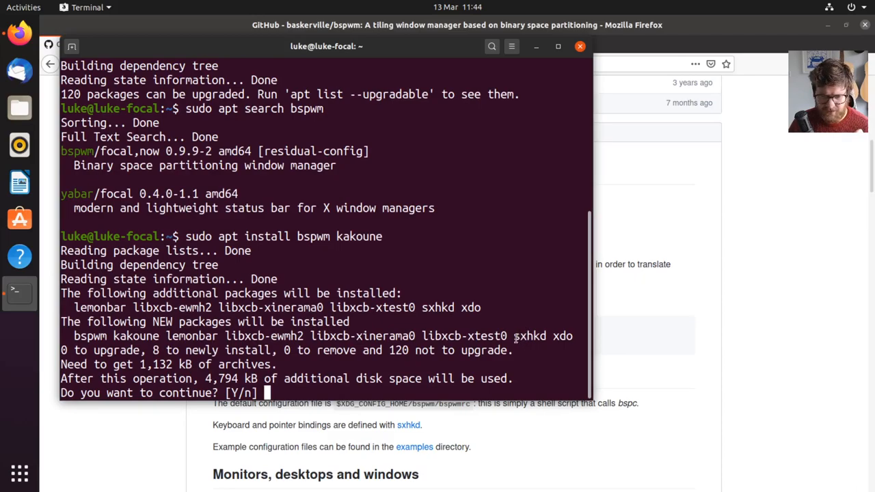
pyautogui.doubleClick(529, 337)
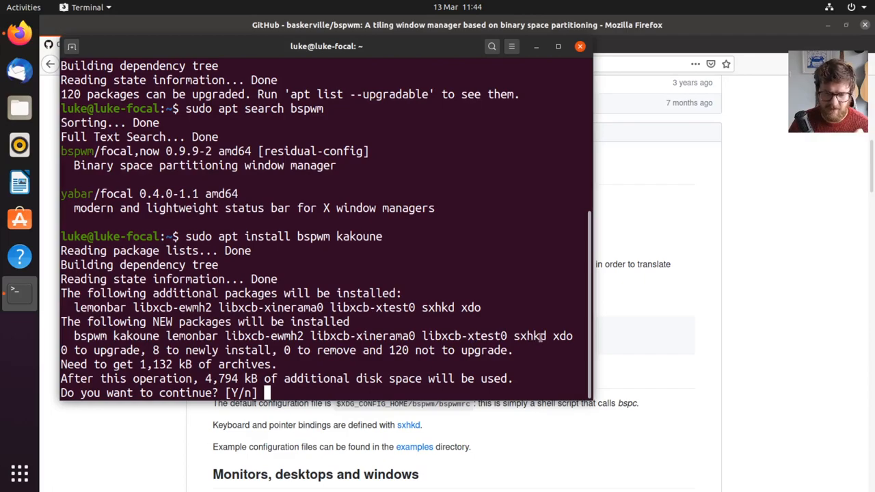
pyautogui.write('y')
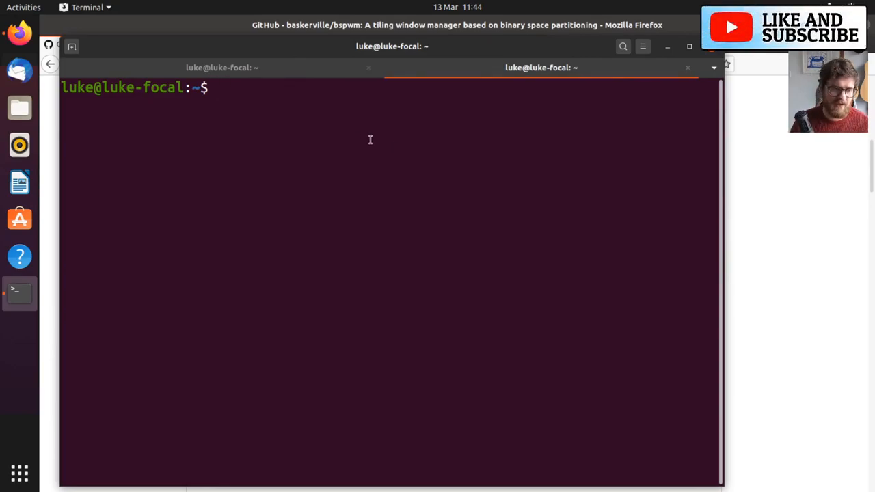
# Create the ~/.config/bspwm and ~/.config/sxhkd directories with mkdir
pyautogui.write('mkdir ~@')
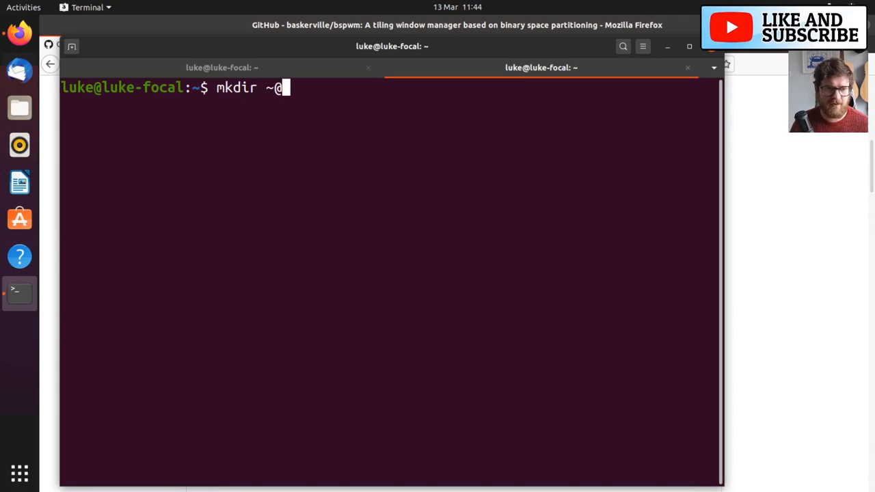
pyautogui.write('/.config/bspwm')
pyautogui.write('mkdir ~/.config/sx')
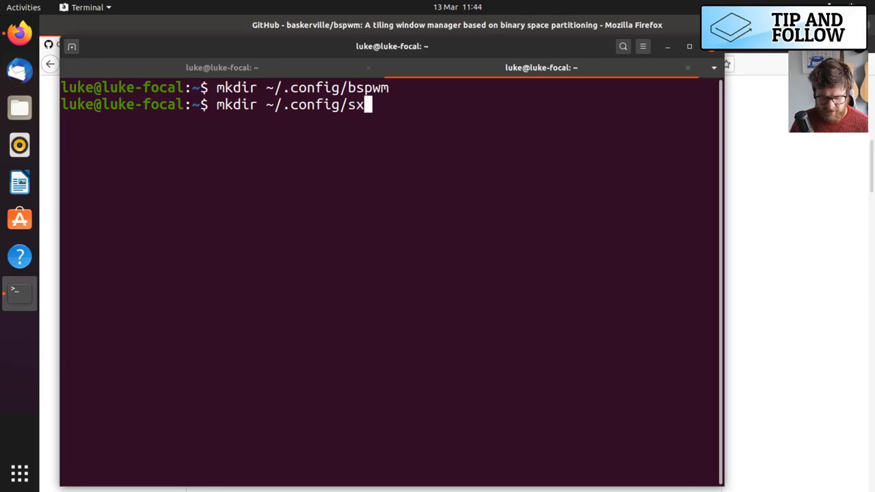
pyautogui.write('hkd')
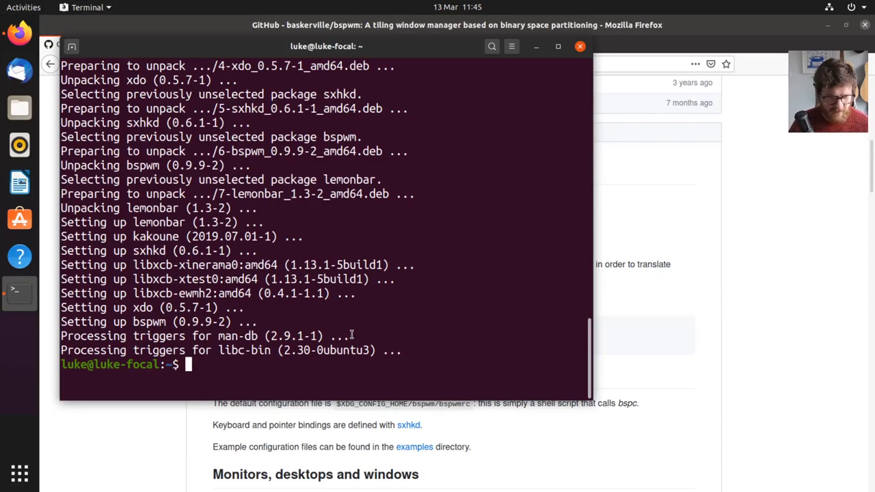
# Copy /usr/share/doc/bspwm/examples/bspwmrc into ~/.config/bspwm/
pyautogui.write('cp }')
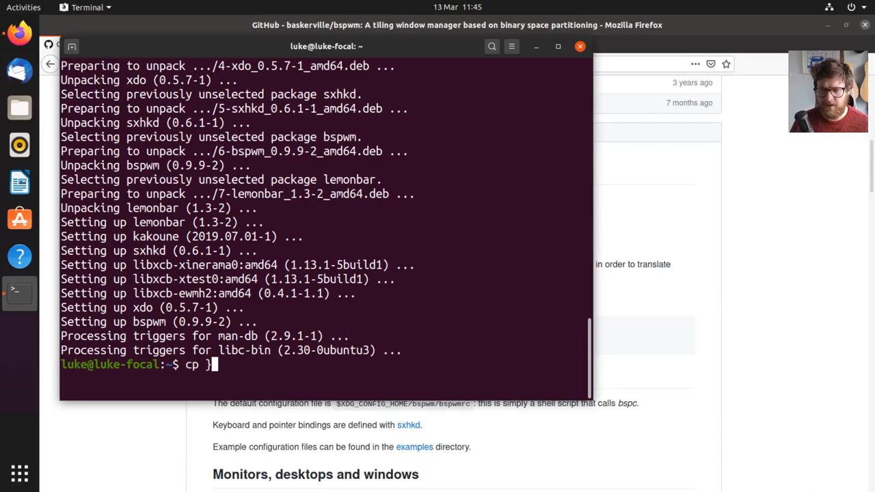
pyautogui.write('/usr/s')
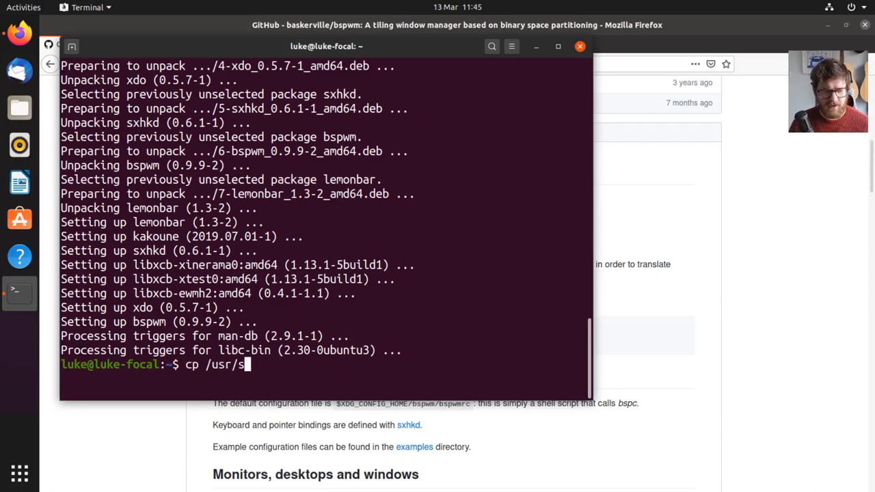
pyautogui.write('hare/doc/bs')
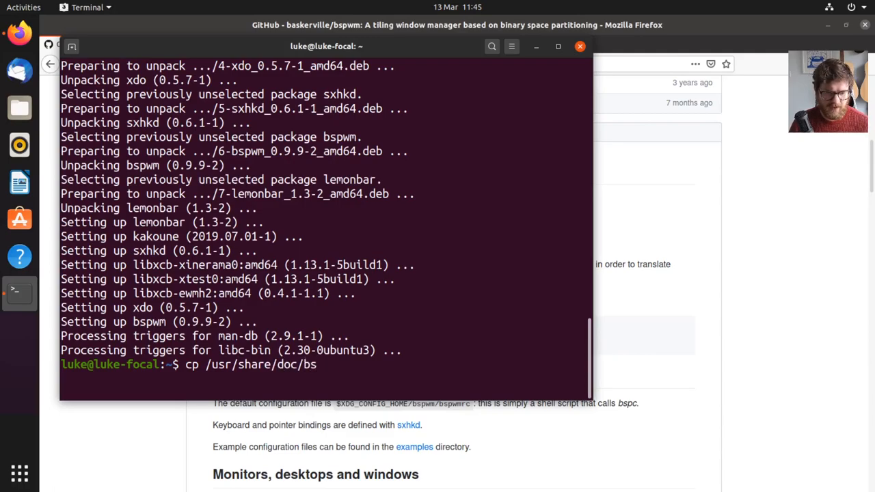
pyautogui.write('pwm/e')
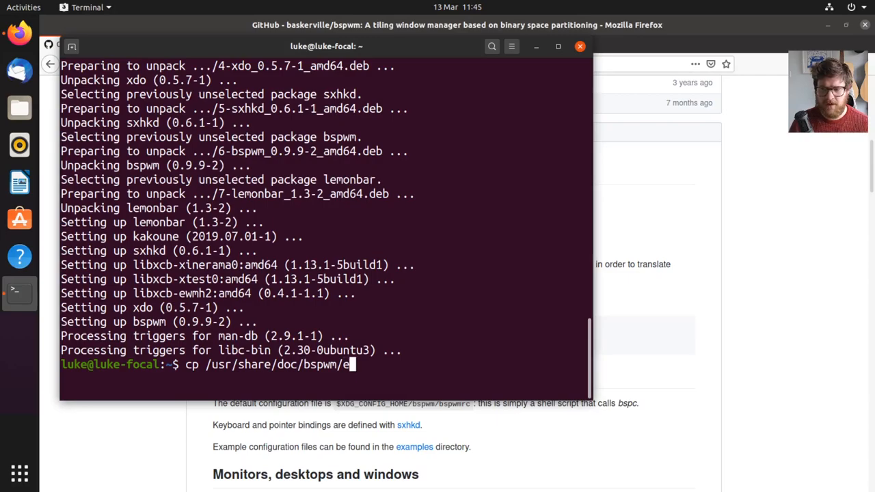
pyautogui.write('xamples/bspwmrc')
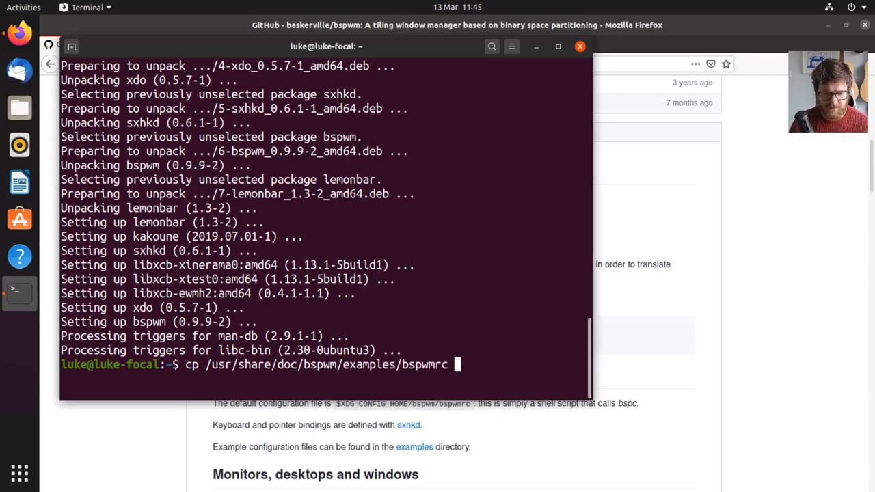
pyautogui.write('~/.cn')
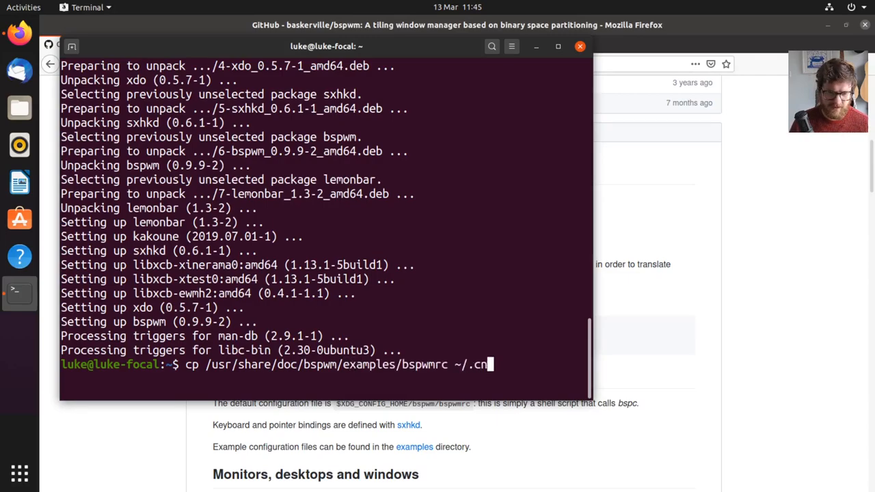
pyautogui.write('onfig/bspwm/')
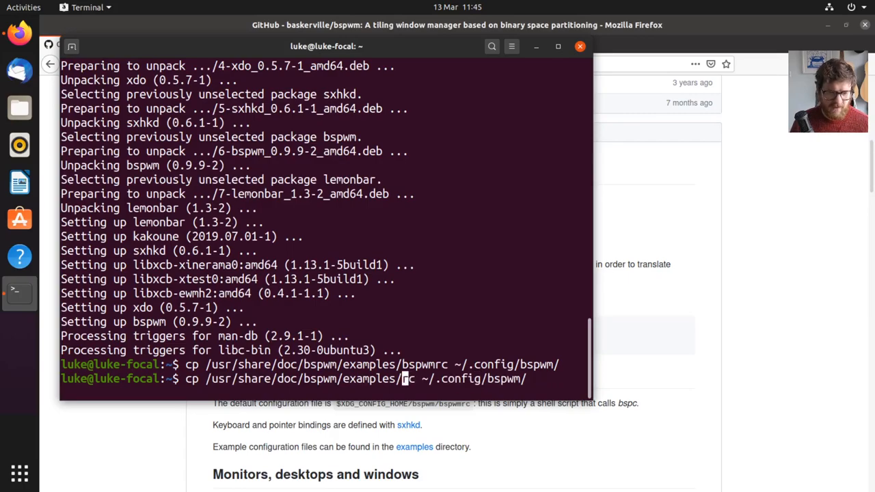
# Copy the example sxhkdrc into ~/.config/sxhkd/ the same way
pyautogui.write('sxhkd')
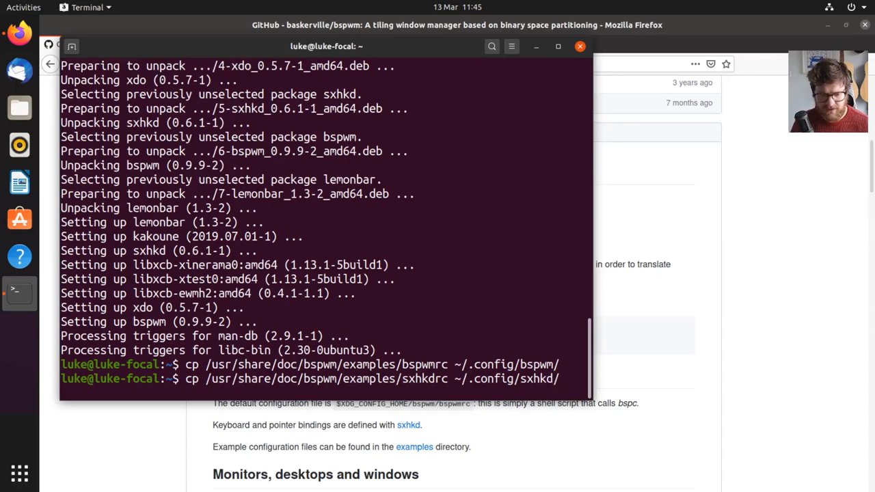
pyautogui.press('Return')
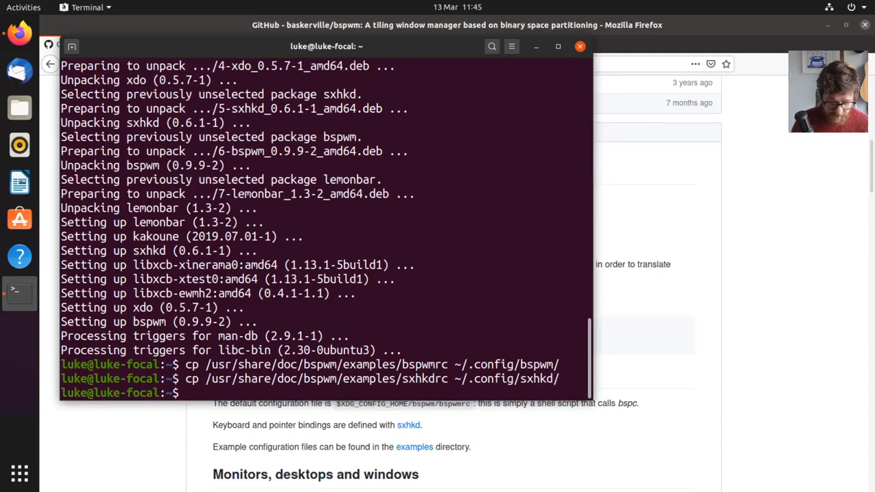
# Change into ~/.config/sxhkd and open sxhkdrc in Kakoune with kak sxhkdrc
pyautogui.write('cd .config/')
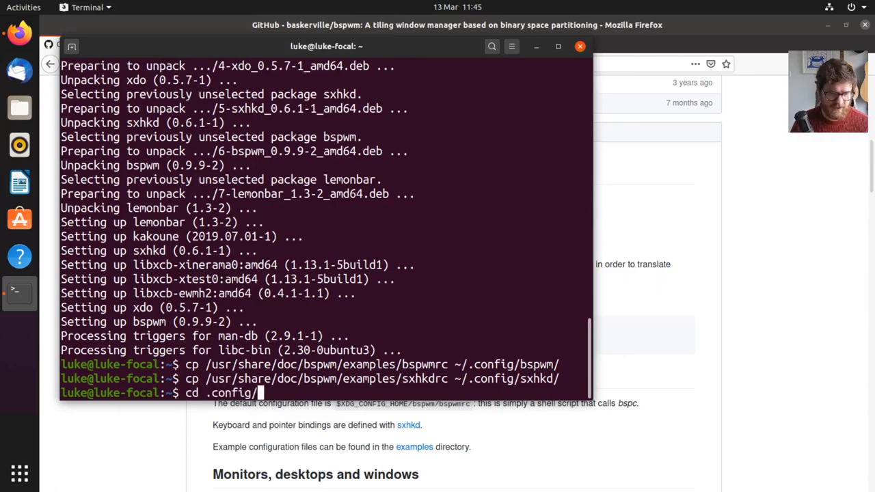
pyautogui.write('sxhkd/')
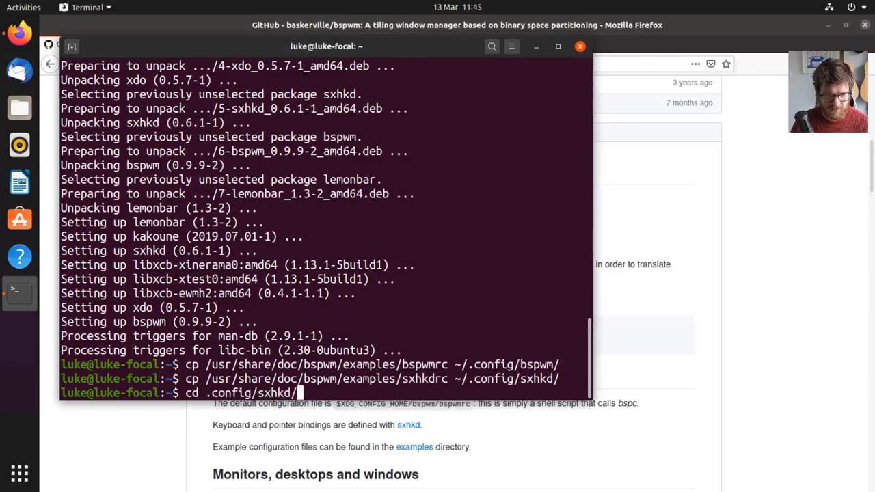
pyautogui.write('kak')
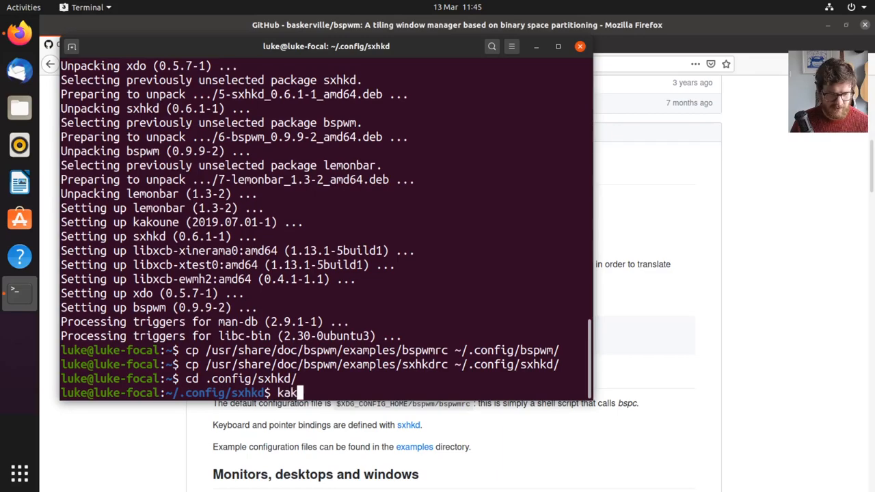
pyautogui.write('sxhkdrc')
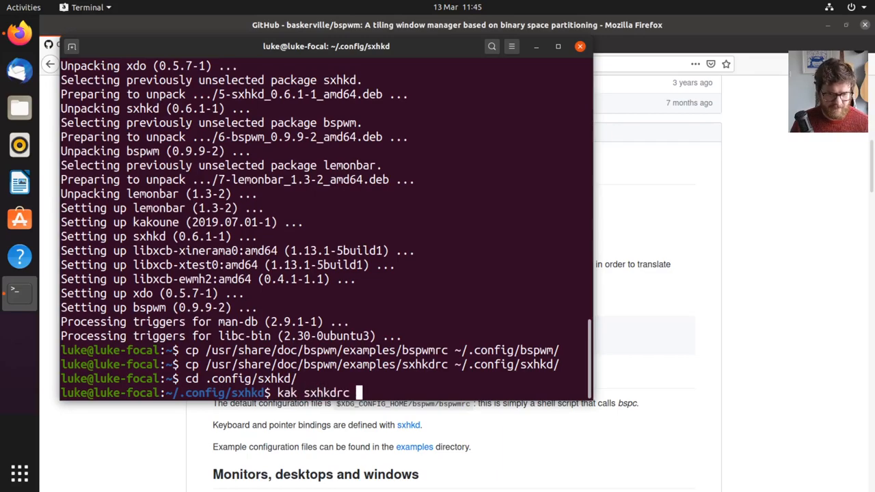
pyautogui.press('Return')
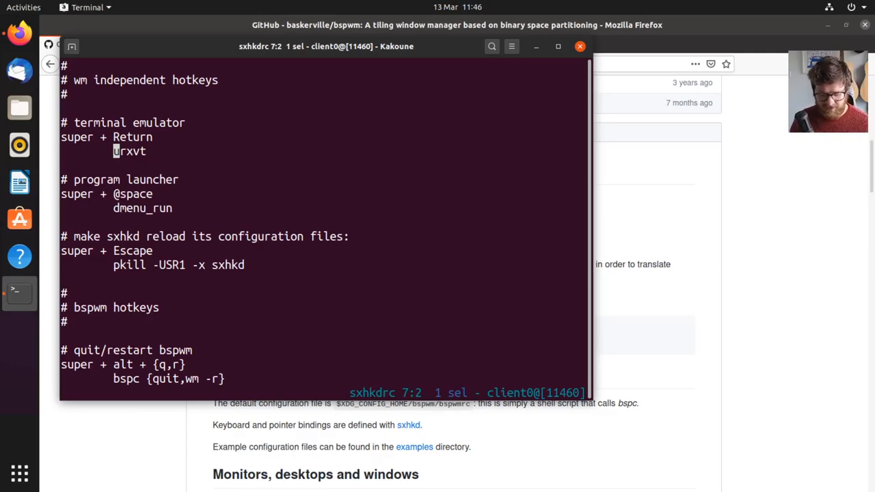
# Replace urxvt with gnome-terminal in the 'super + Return' binding of sxhkdrc
pyautogui.write('gno')
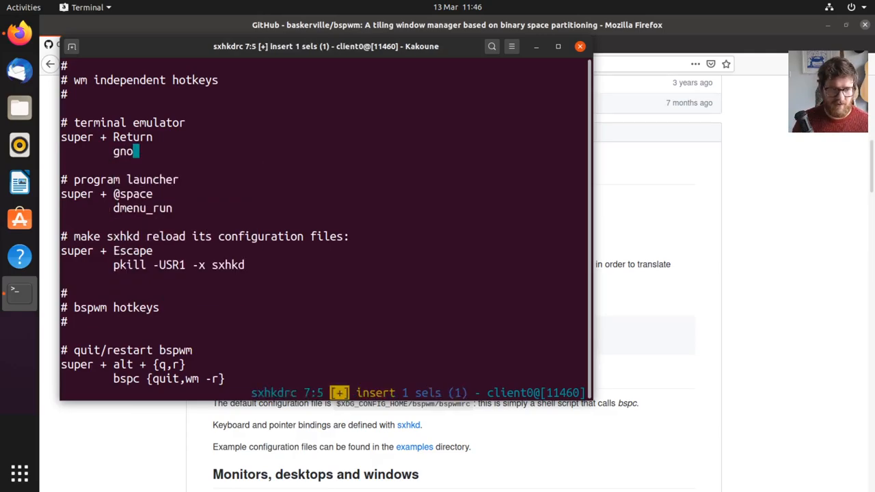
pyautogui.write('me-terminal')
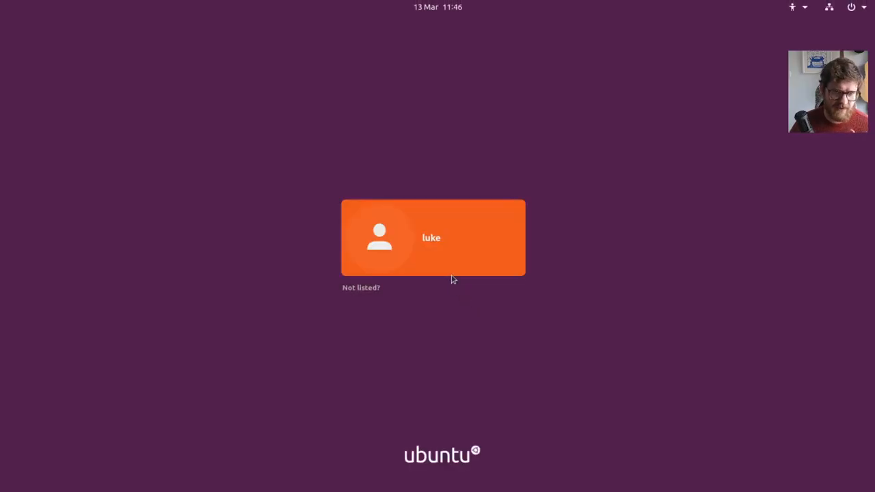
# Select the user, choose the bspwm session from the gear menu, and log in with the password
pyautogui.click(433, 238)
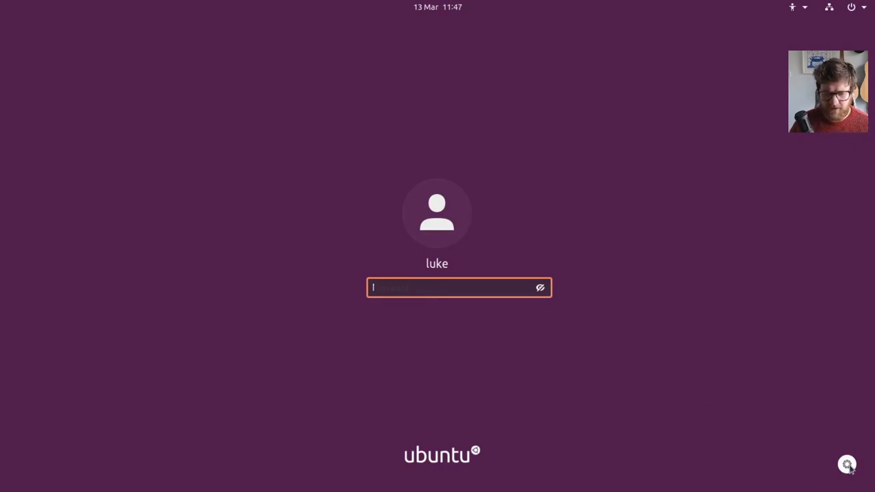
pyautogui.click(847, 465)
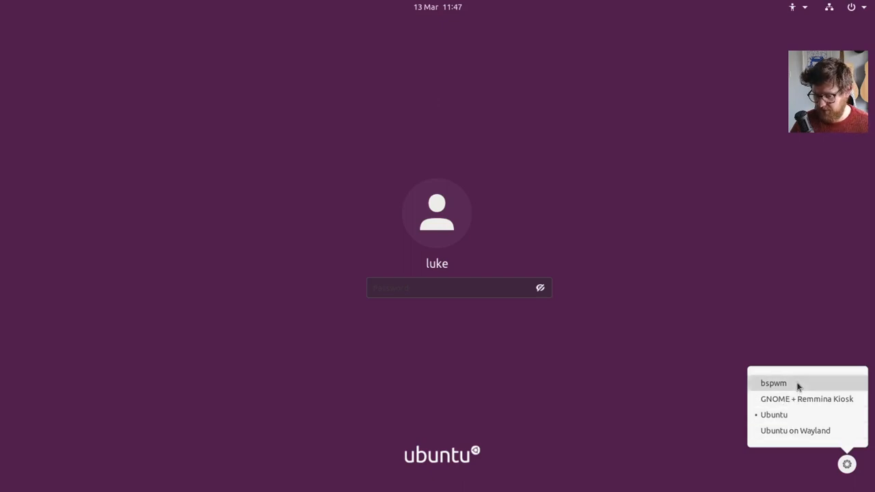
pyautogui.write('••')
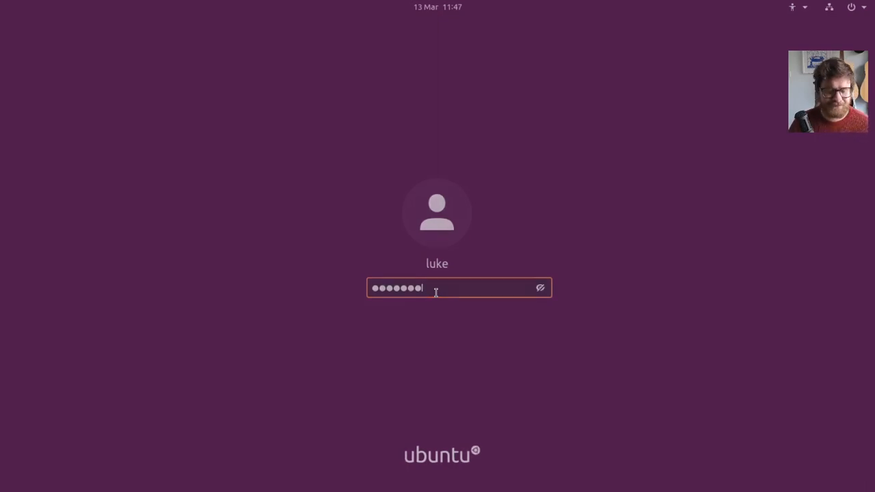
pyautogui.press('Return')
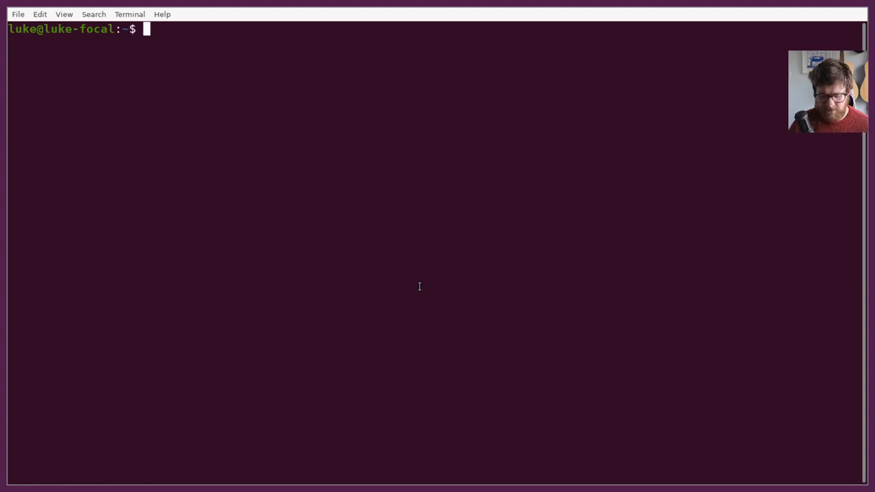
# Run firefox from the shell, observe the sandbox errors, and return to the prompt
pyautogui.write('firefox')
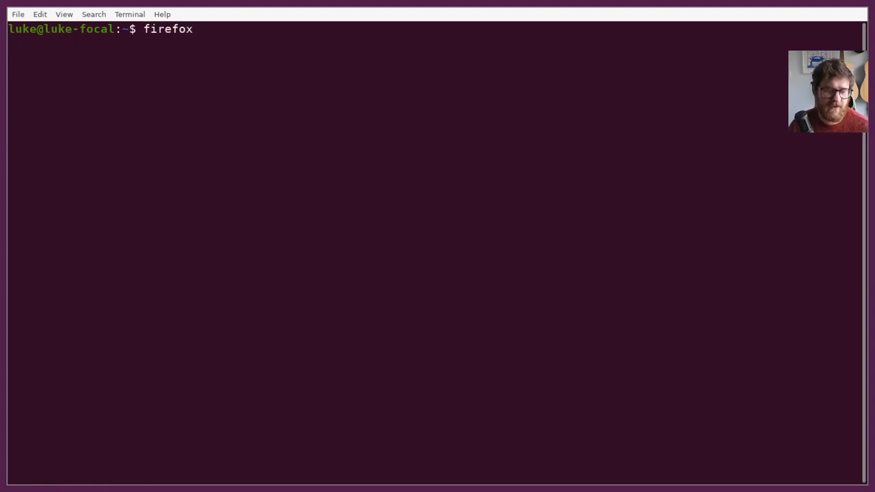
pyautogui.press('Return')
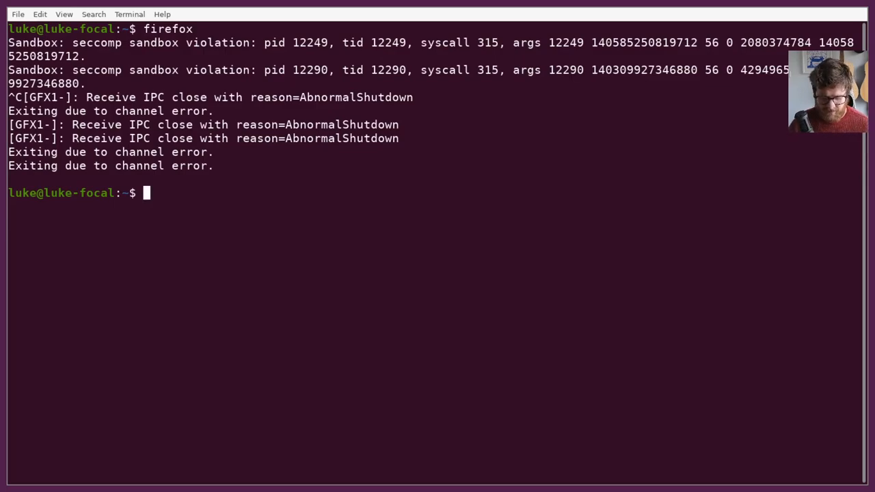
pyautogui.write('firefox')
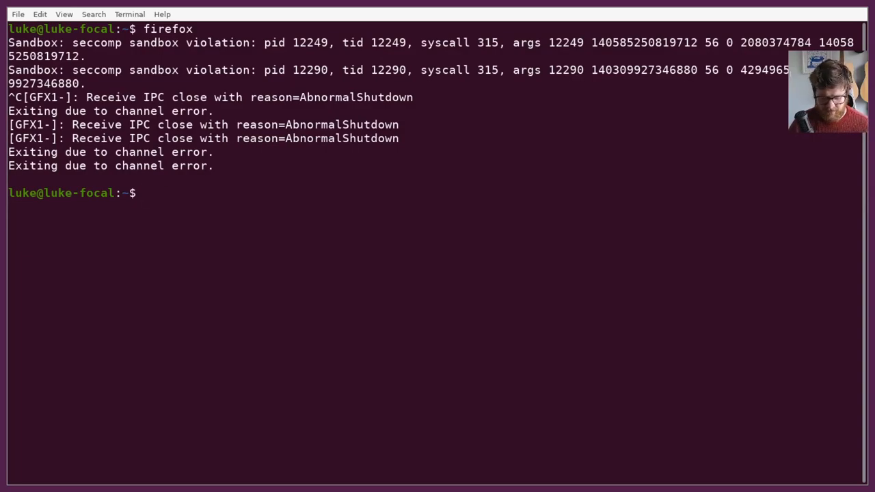
# View the .config/sxhkd/sxhkdrc file with less
pyautogui.write('less')
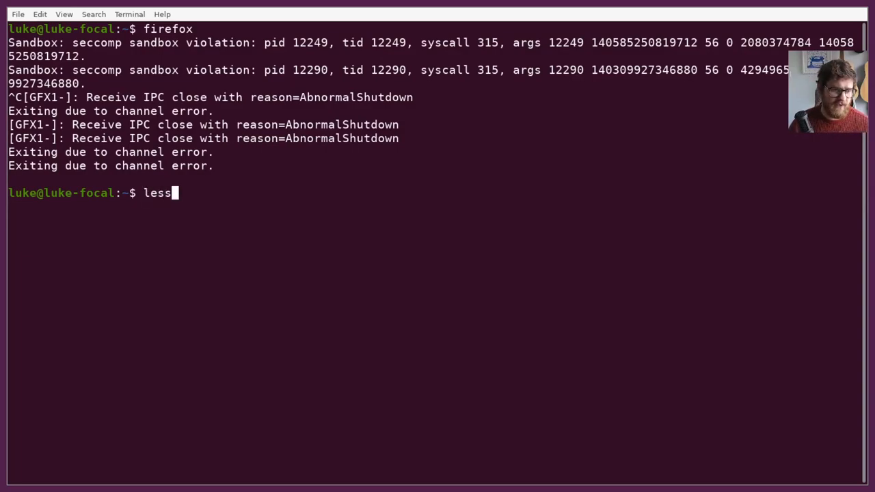
pyautogui.write('.config/')
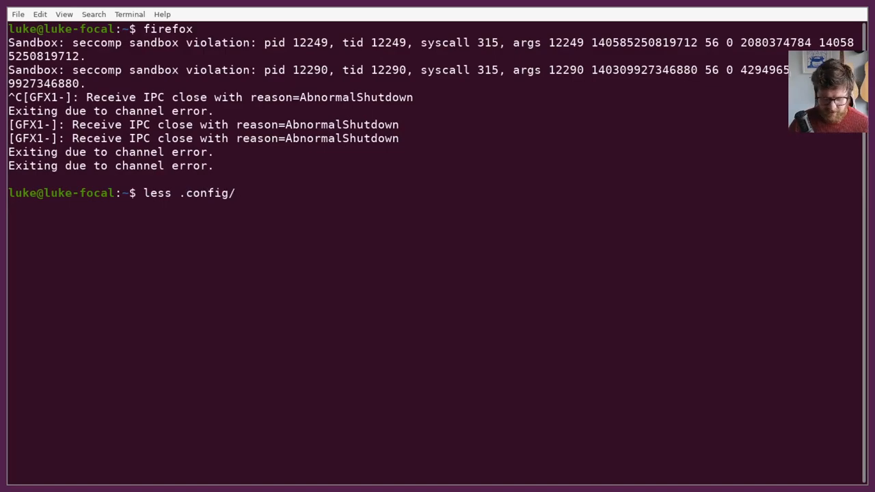
pyautogui.write('sxhkd/sd')
pyautogui.write('sudo apt install')
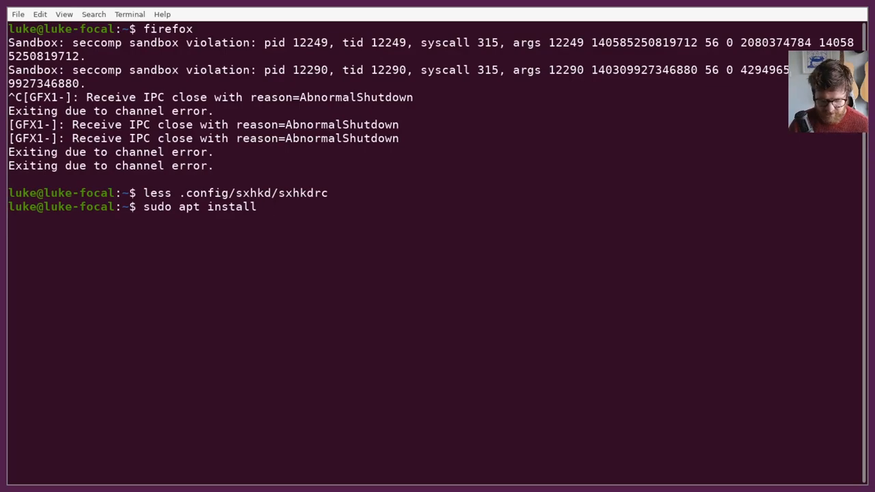
# Run sudo apt install dmenu, which installs the suckless-tools package
pyautogui.write('dee')
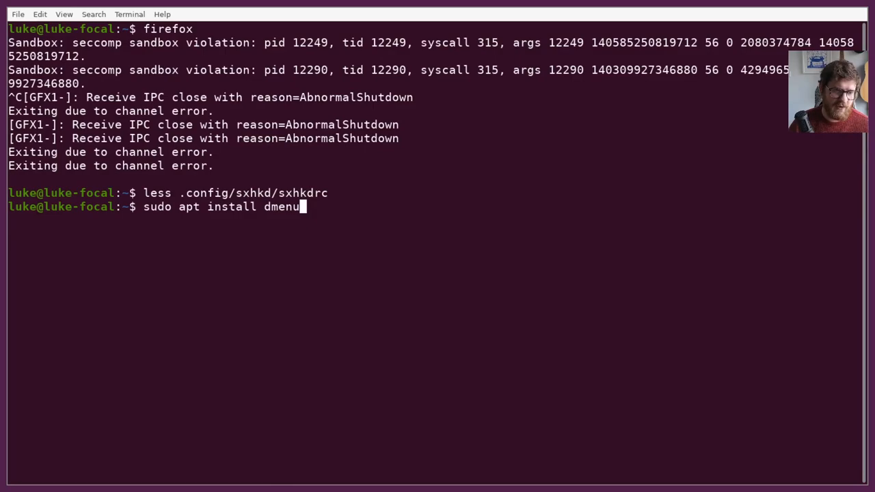
pyautogui.press('Return')
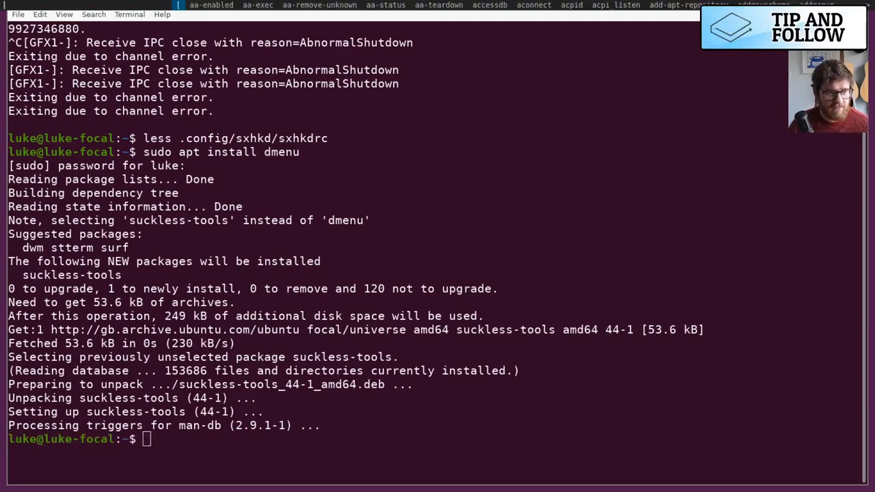
# Launch Firefox from dmenu by typing 'fire', landing on the bspwm GitHub README
pyautogui.write('fire')
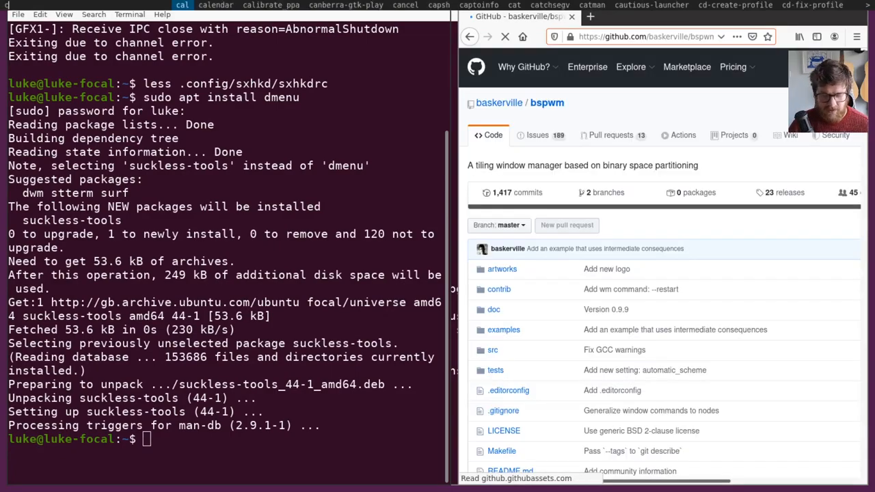
pyautogui.scroll(-3)
pyautogui.write('gnome-cal')
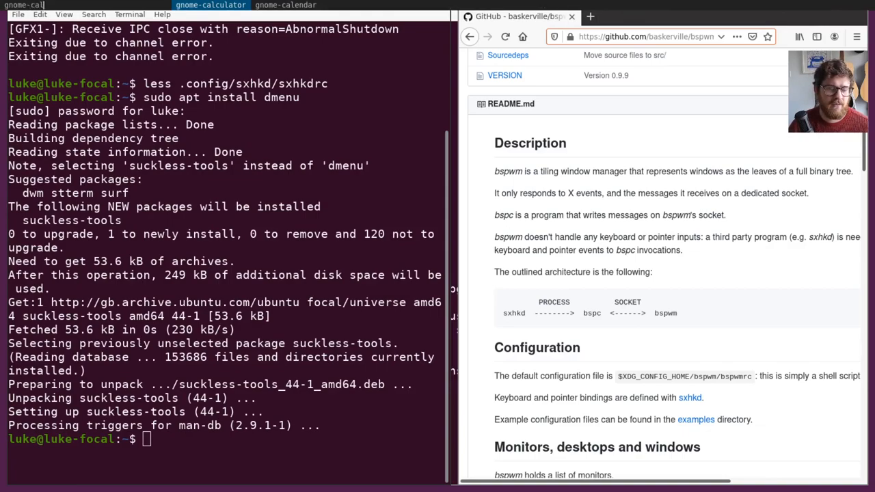
# Launch gnome-calculator from dmenu and evaluate 1+1 = 2
pyautogui.click(211, 5)
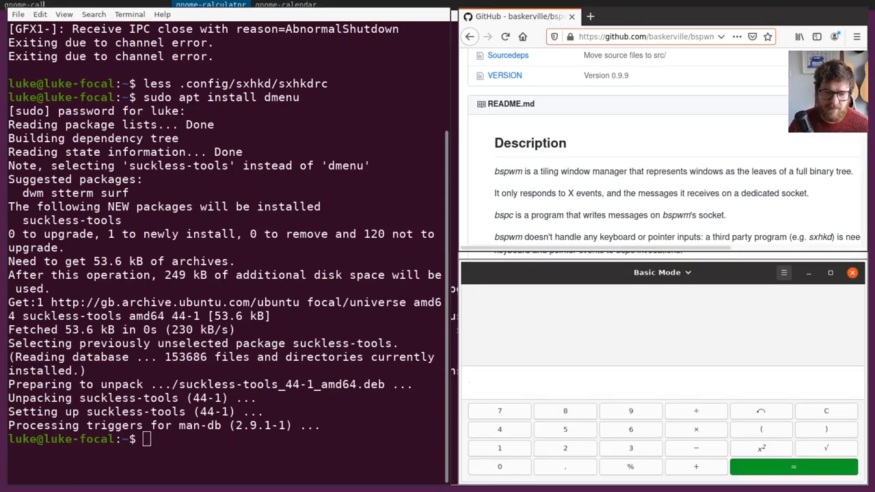
pyautogui.write('1+1')
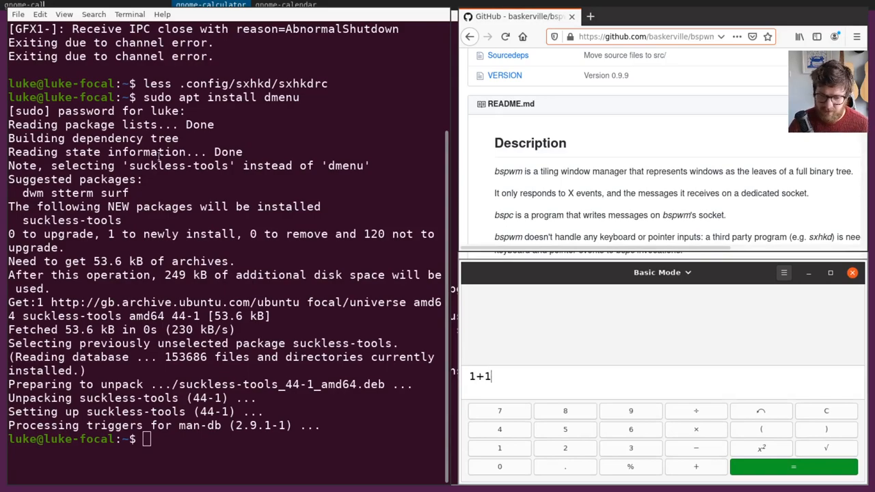
pyautogui.click(793, 466)
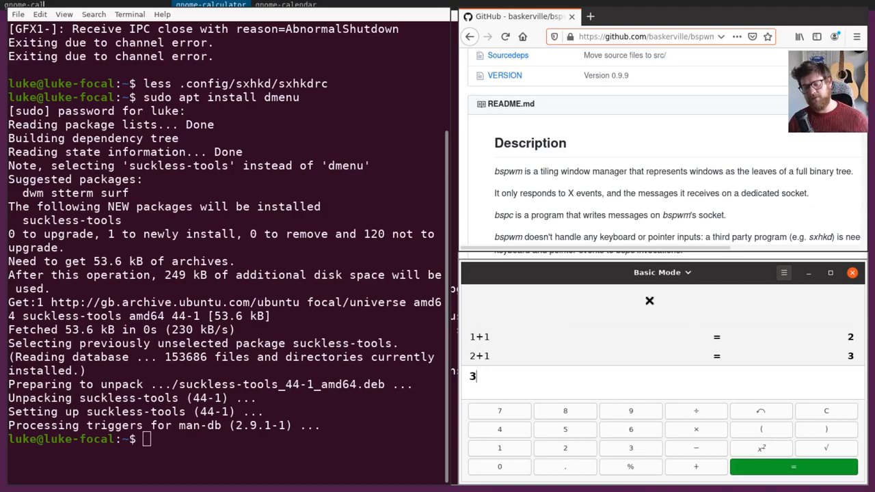
pyautogui.moveTo(853, 274)
pyautogui.write('nau')
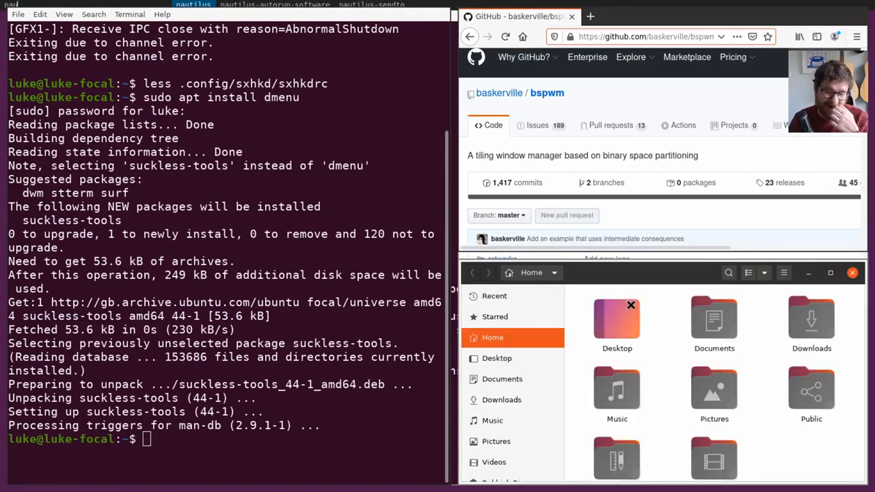
# Launch nautilus from dmenu into the lower tile and scroll the Home folder
pyautogui.scroll(-3)
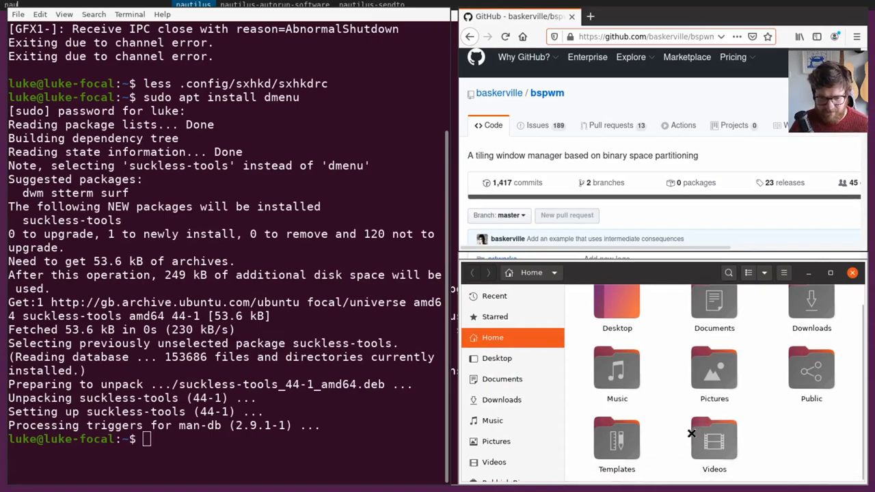